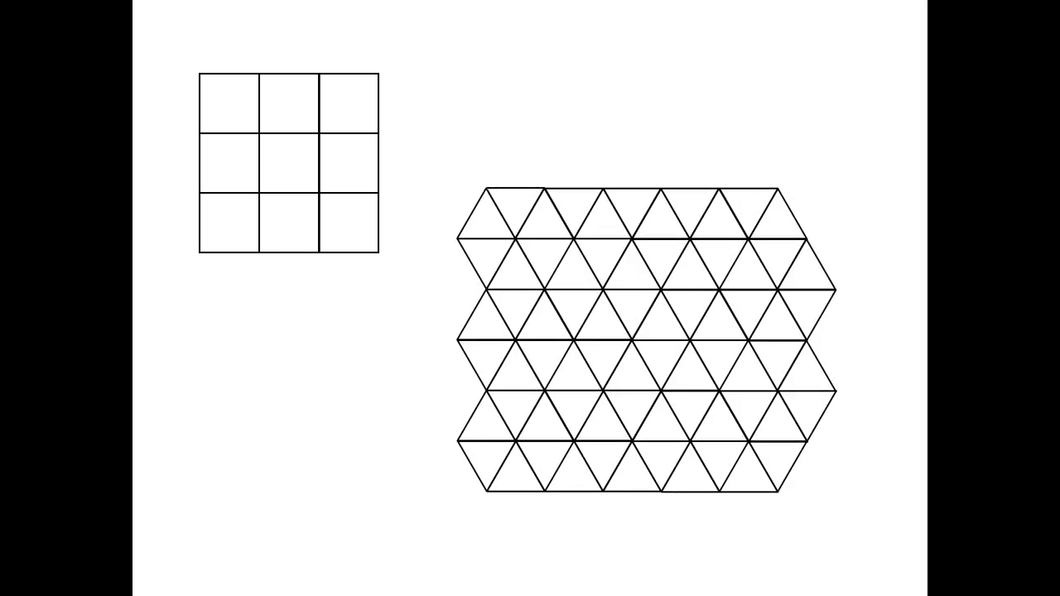
Draw a blue pen outline around the six top-left triangles, forming a hexagon
left_click(513, 240)
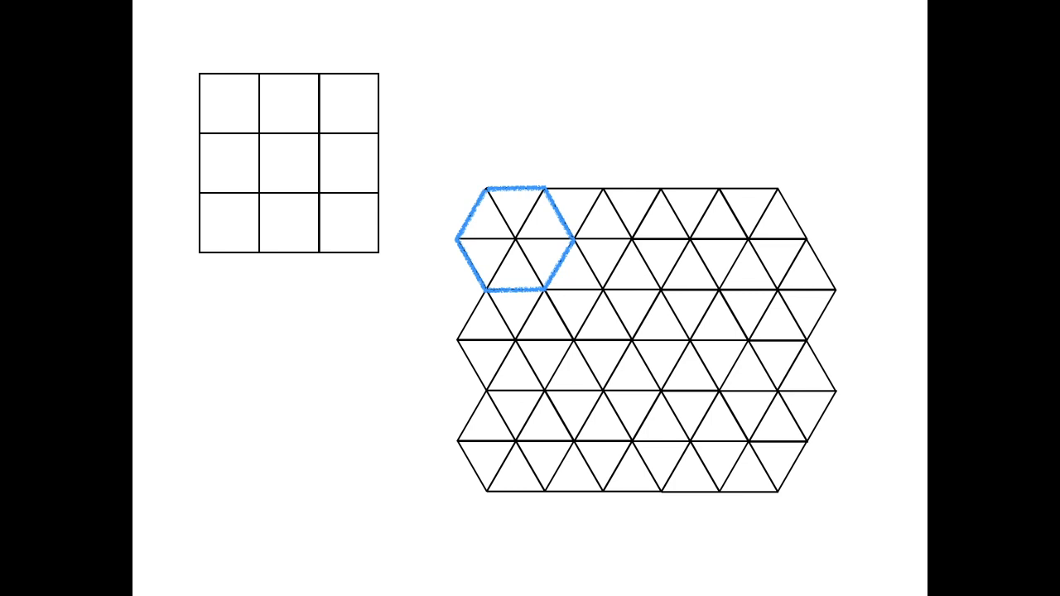